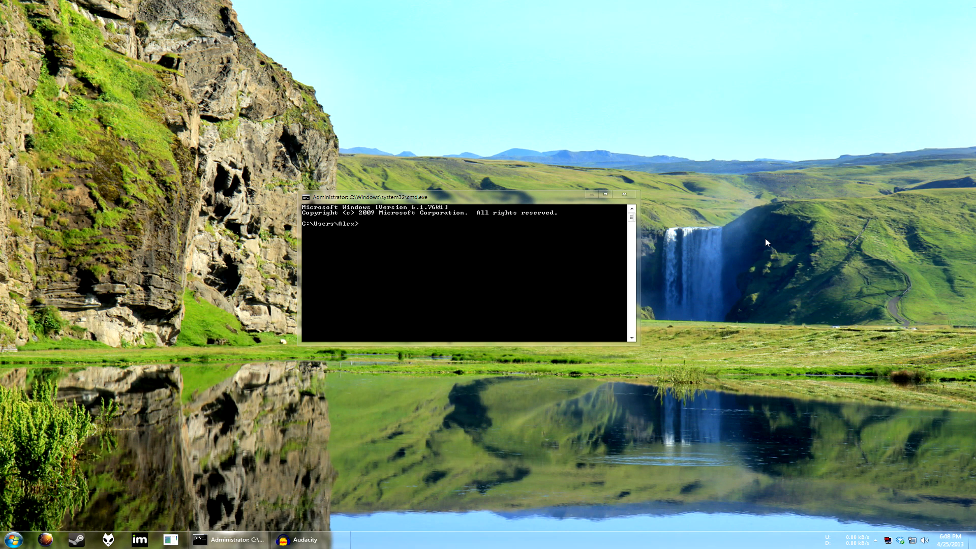
mouse_move(725, 190)
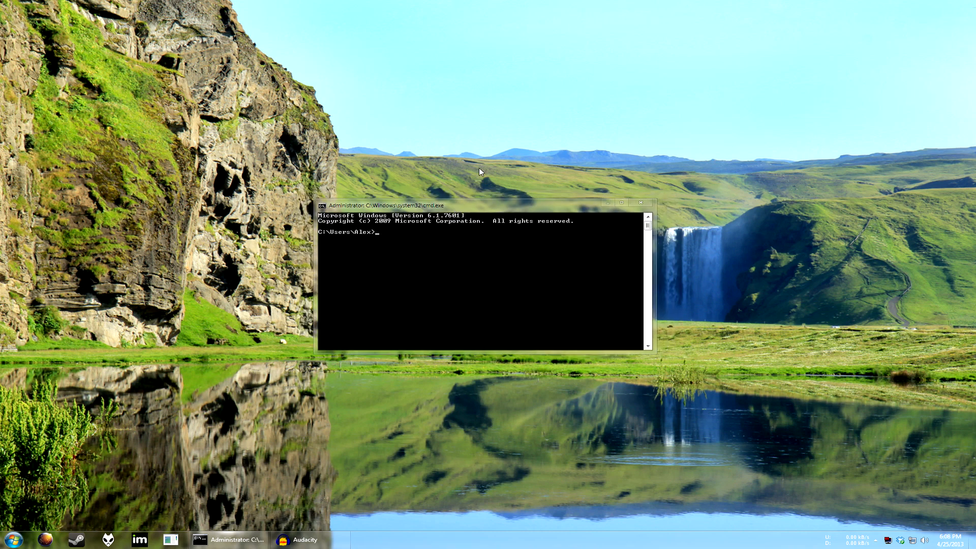
text(wininit)
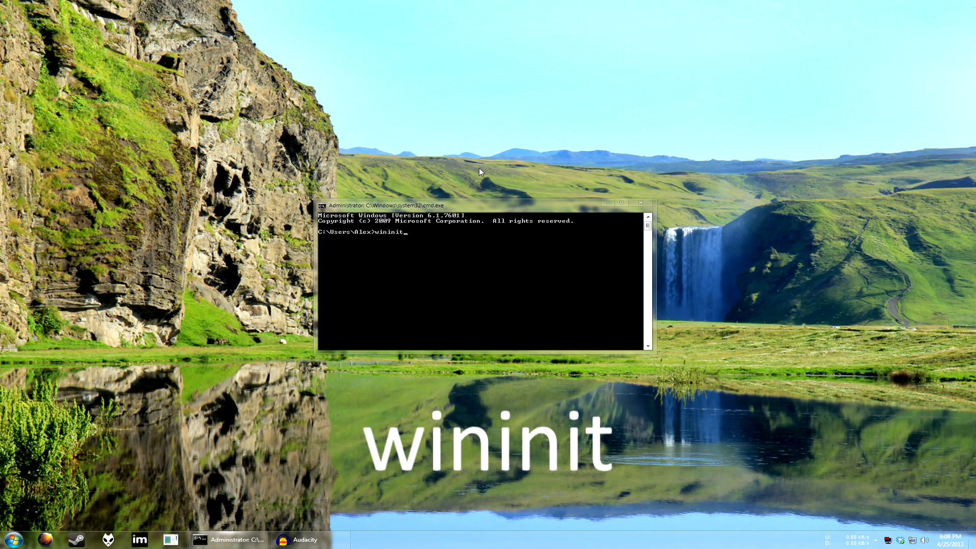